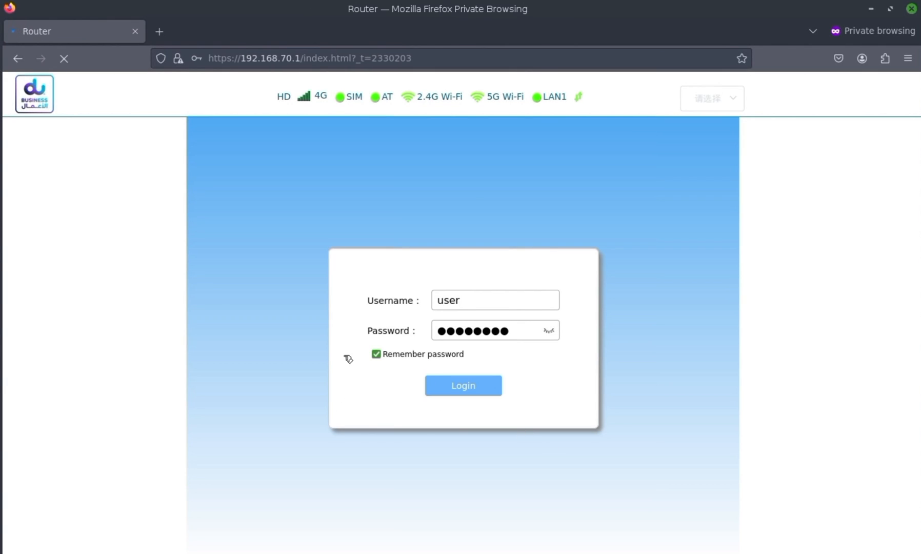
Log in to the router admin and land on the WAN information status page.
click(463, 385)
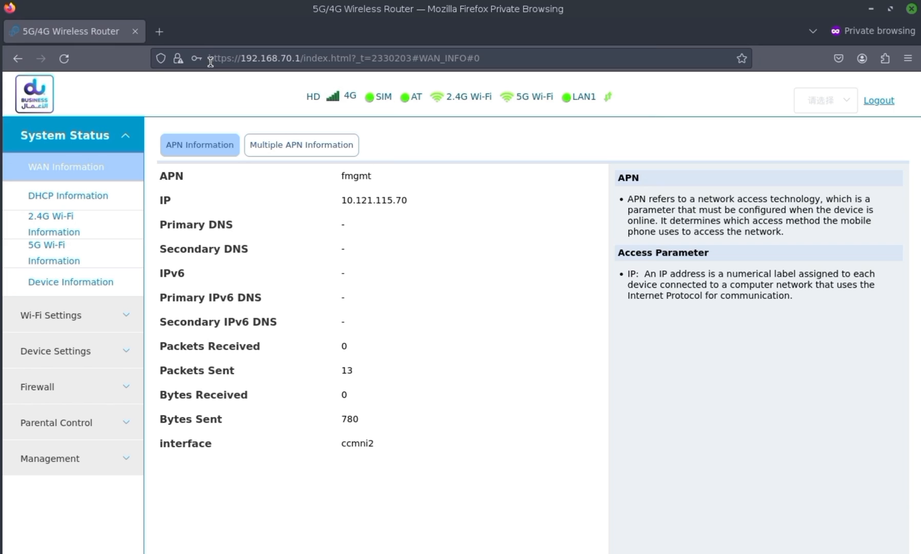
mouse_move(203, 485)
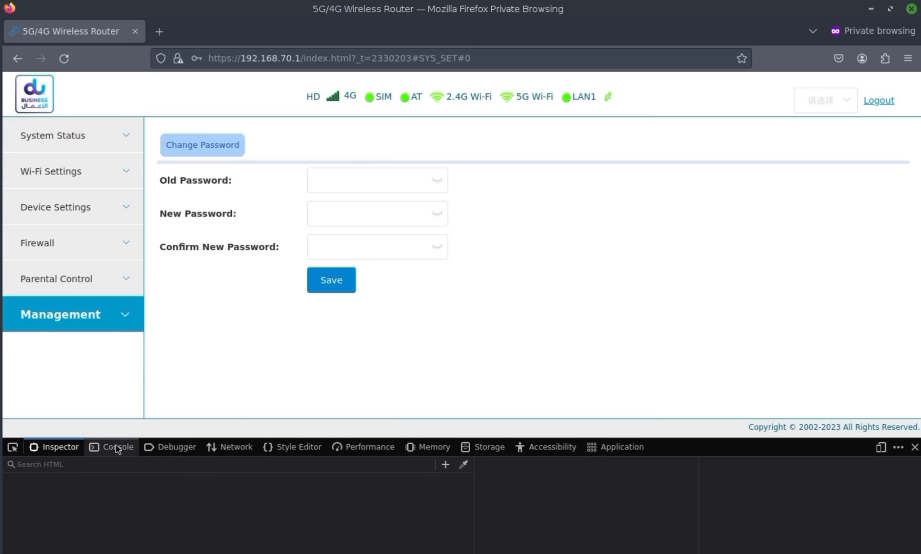
click(117, 447)
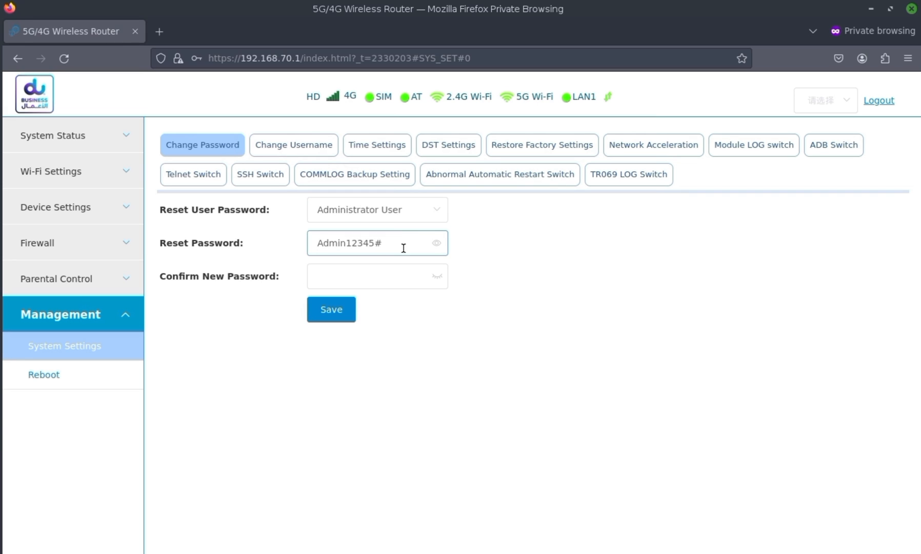
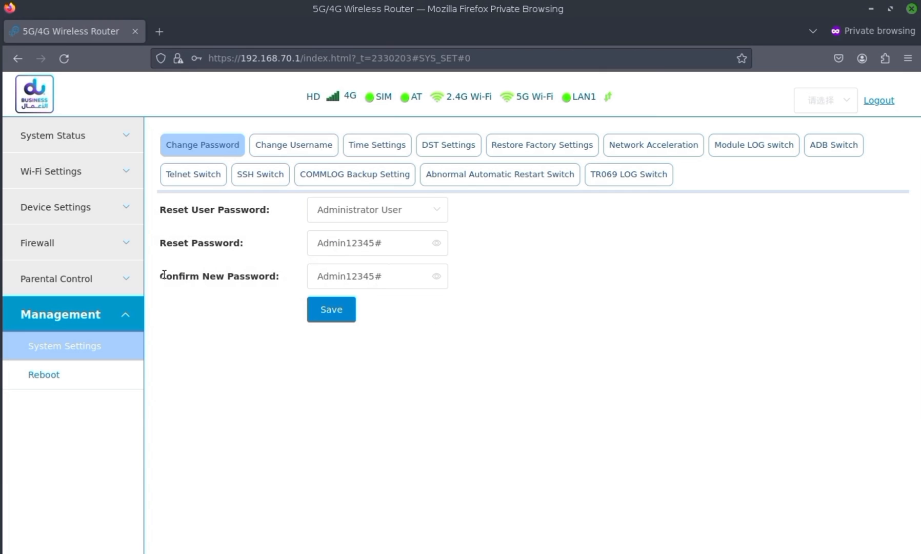
click(499, 174)
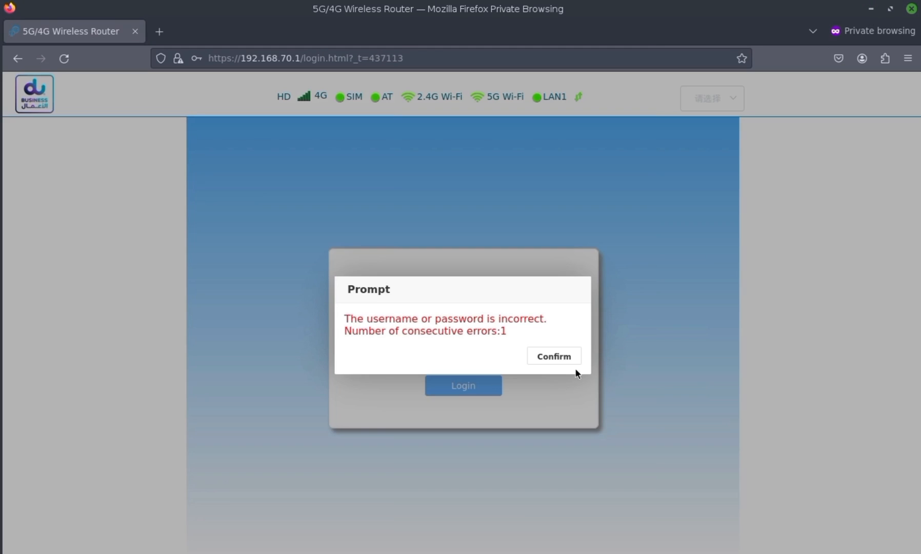
Dismiss the incorrect-login error and retry logging in as Admin.
click(554, 356)
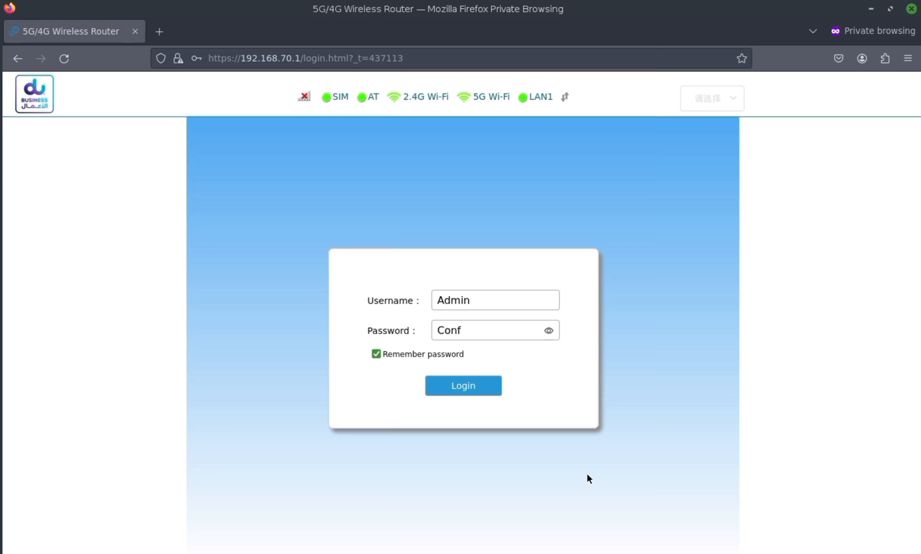
click(464, 385)
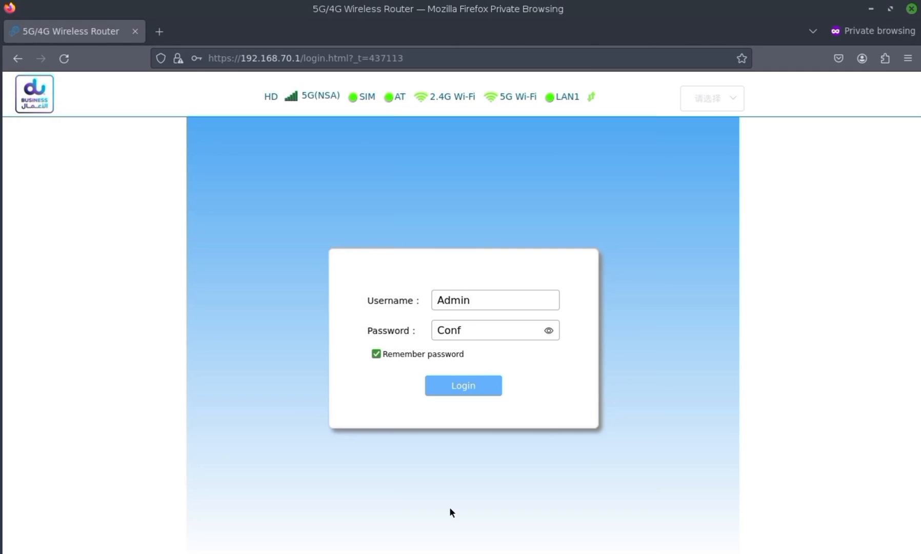
mouse_move(874, 142)
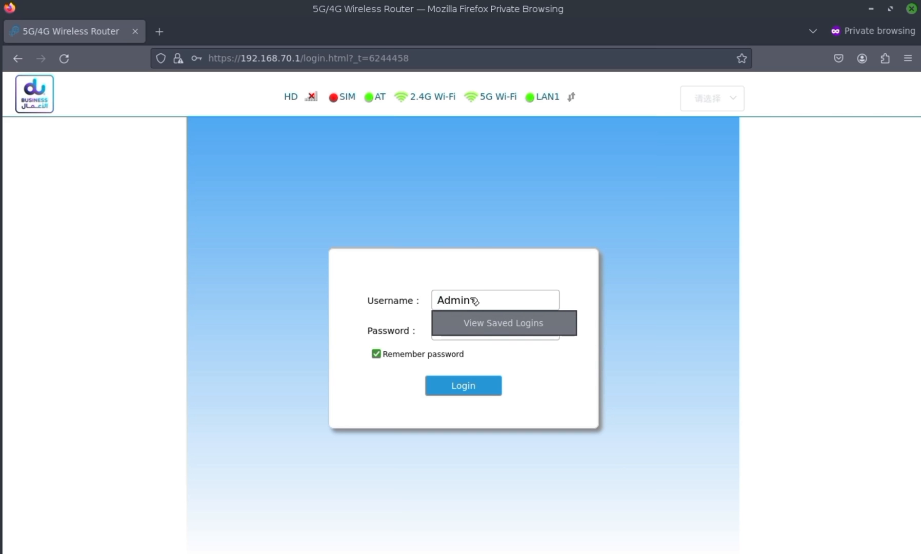
click(503, 323)
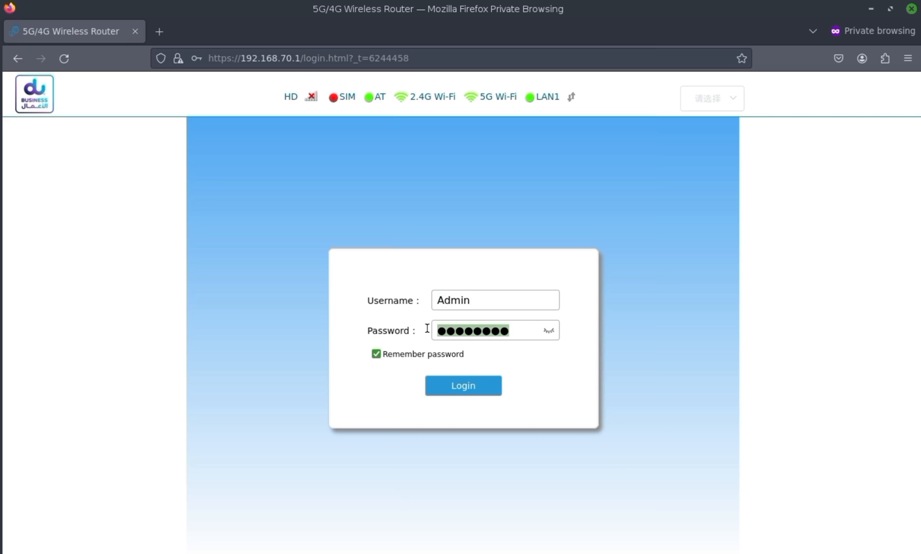
Replace the remembered password with a freshly typed one and submit the Admin login.
click(495, 329)
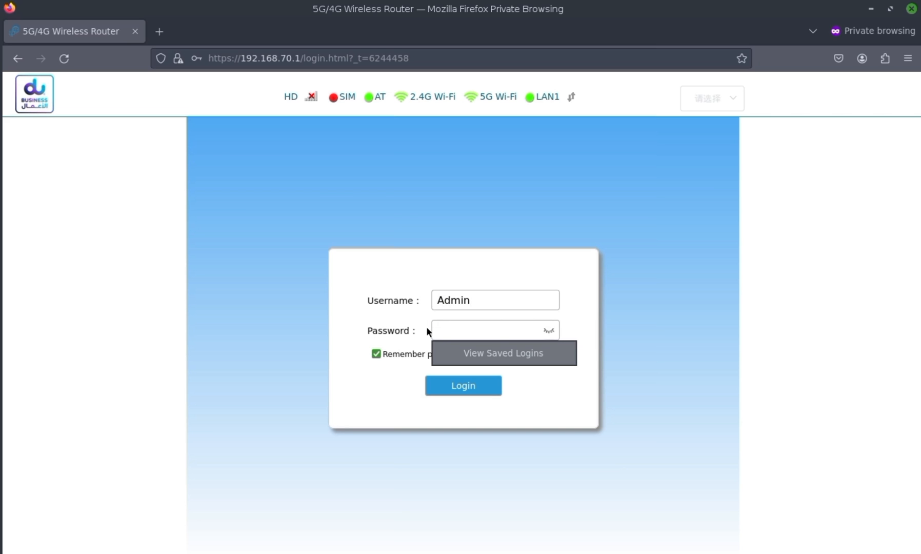
click(483, 330)
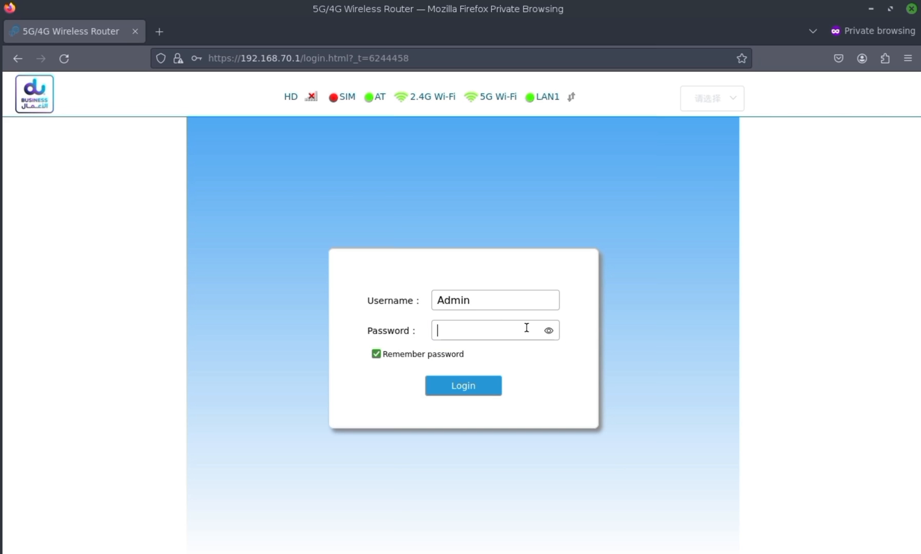
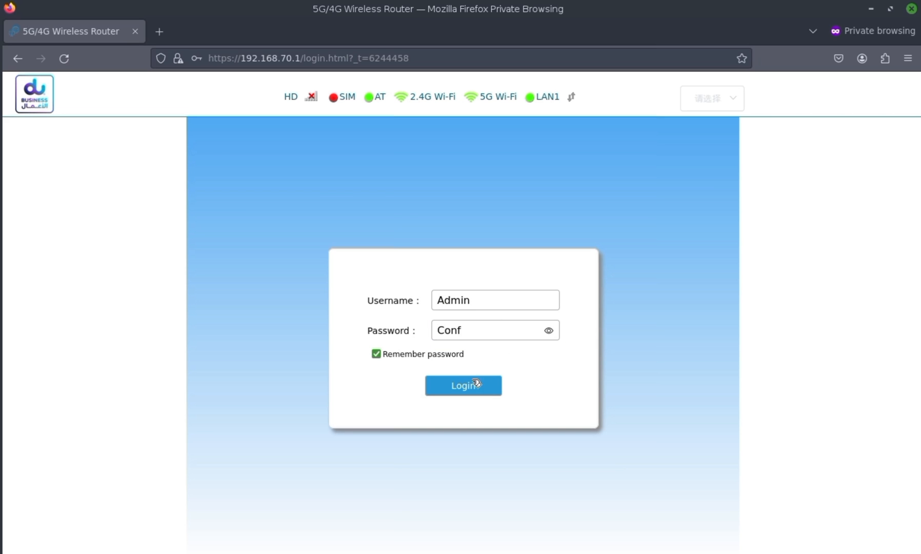
click(463, 385)
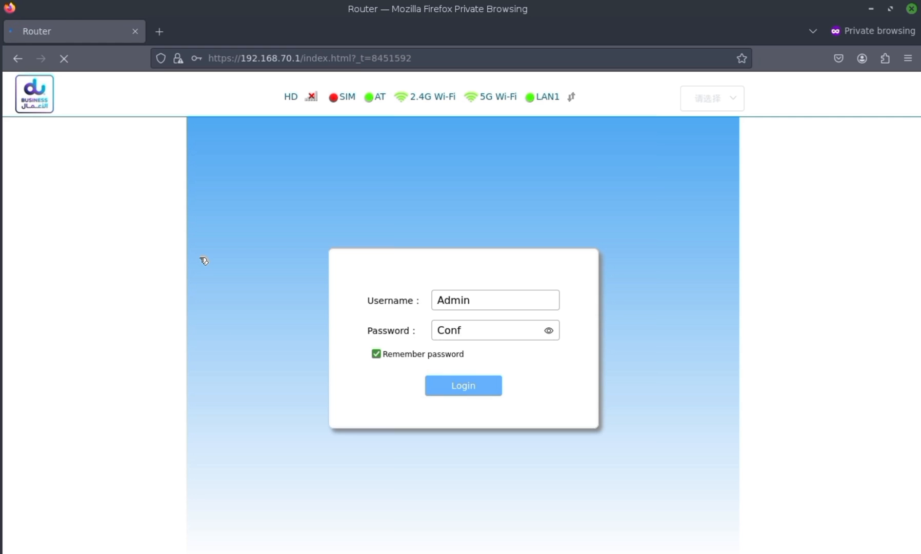
Enter 'Page.level=' in the browser developer tools console.
click(463, 385)
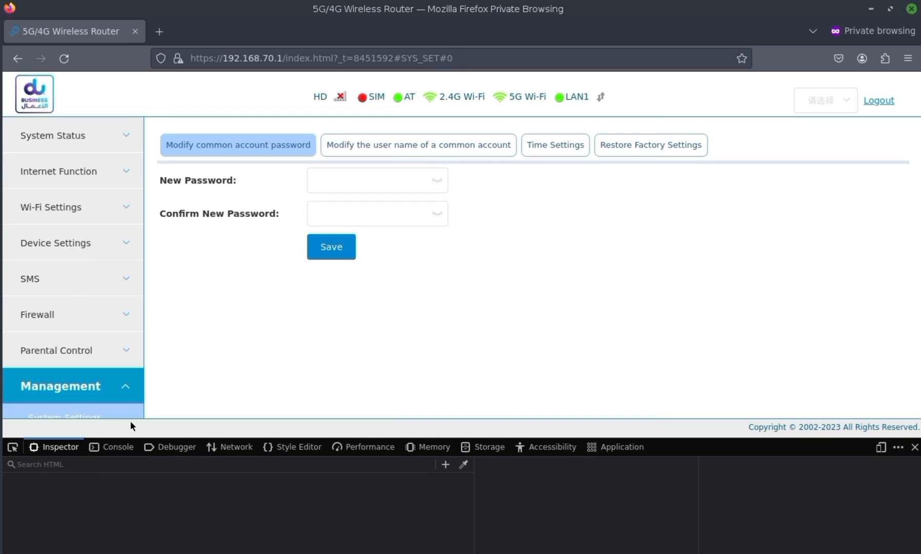
click(118, 446)
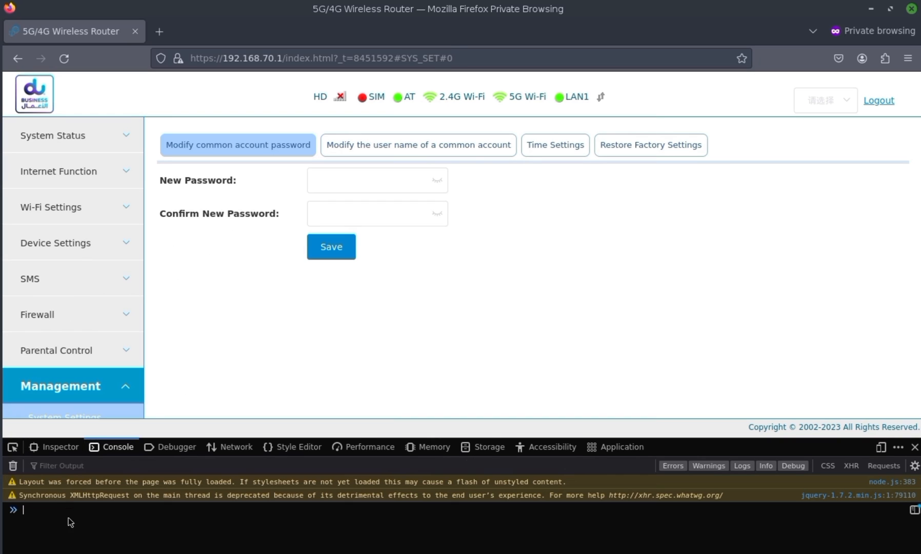
mouse_move(55, 530)
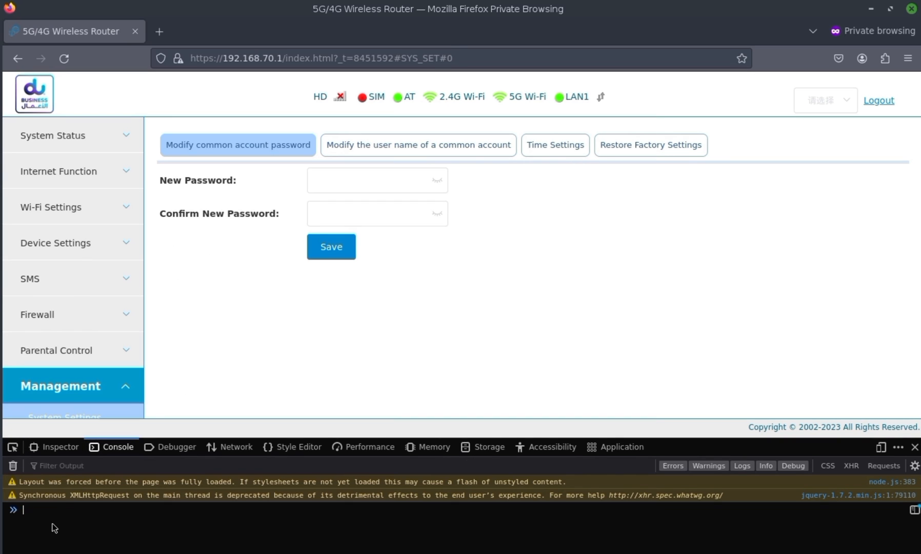
text(Page.level=)
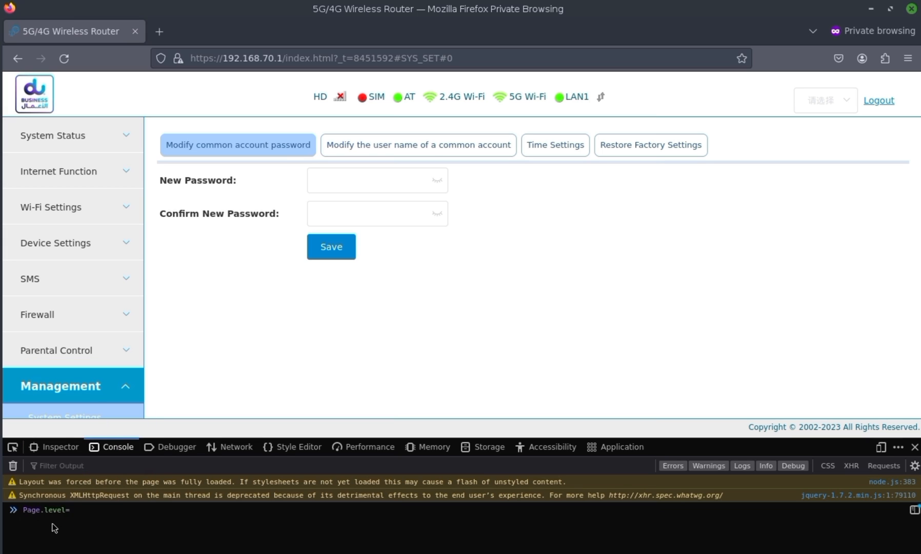
Close developer tools and reload System Settings with the unlocked admin options.
key(F12)
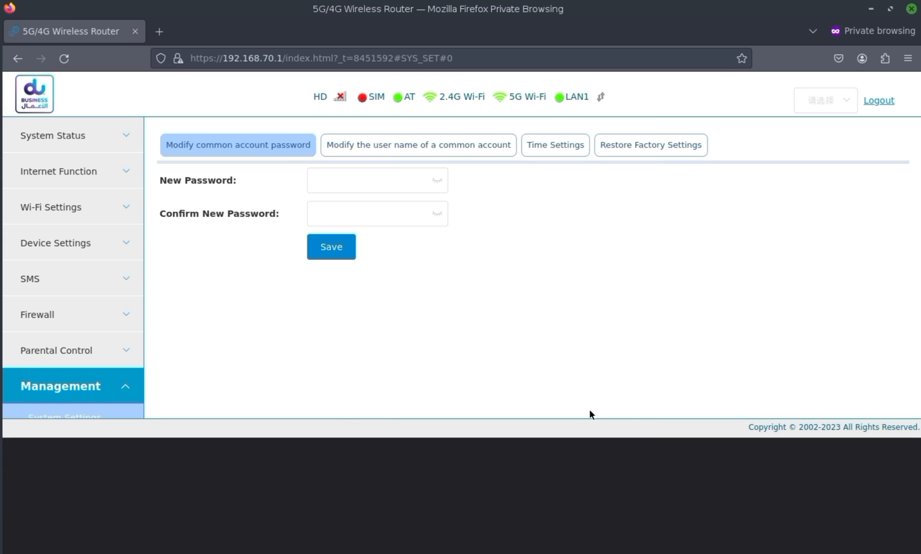
click(64, 416)
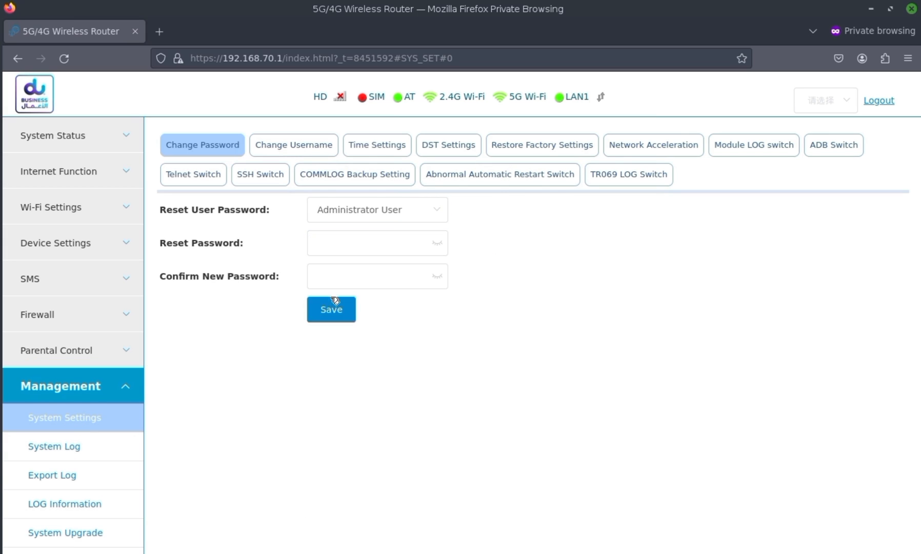
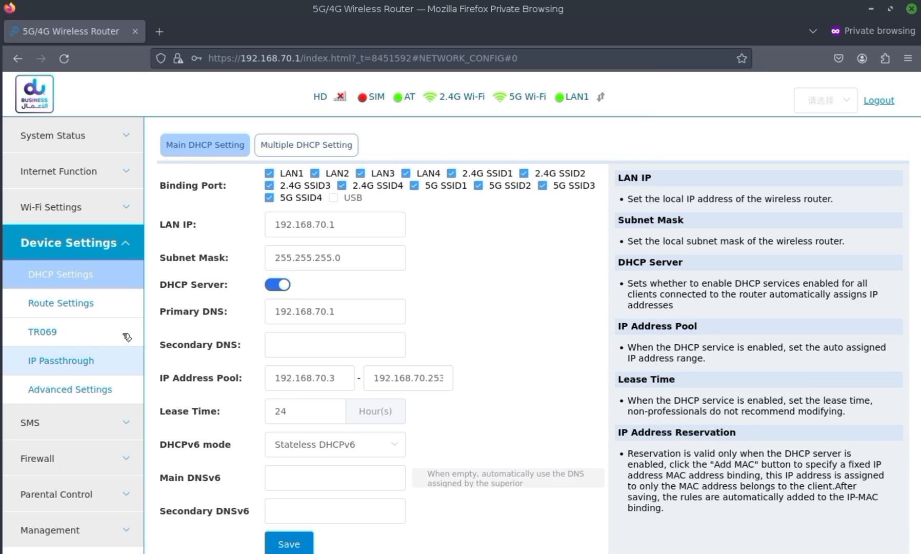
Open the TR069 settings page and toggle the Enable TR069 switch.
click(42, 332)
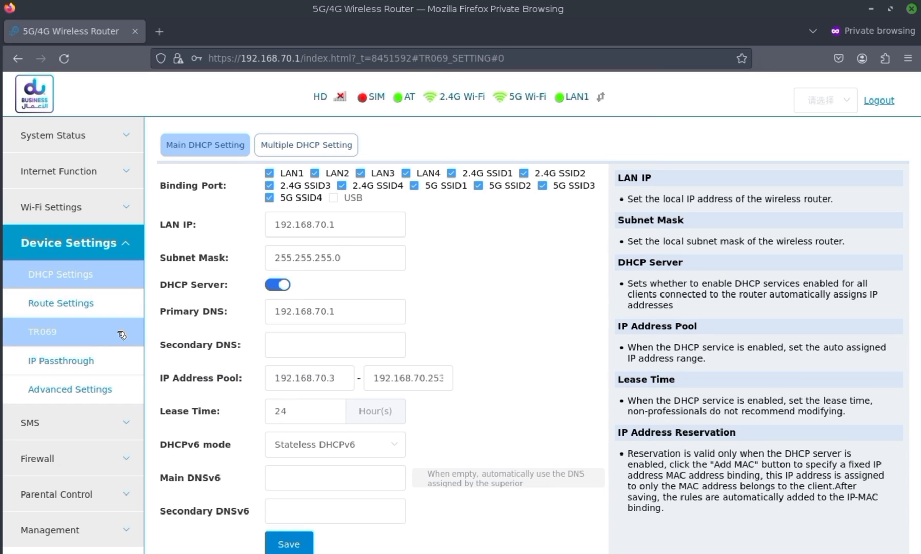
click(43, 332)
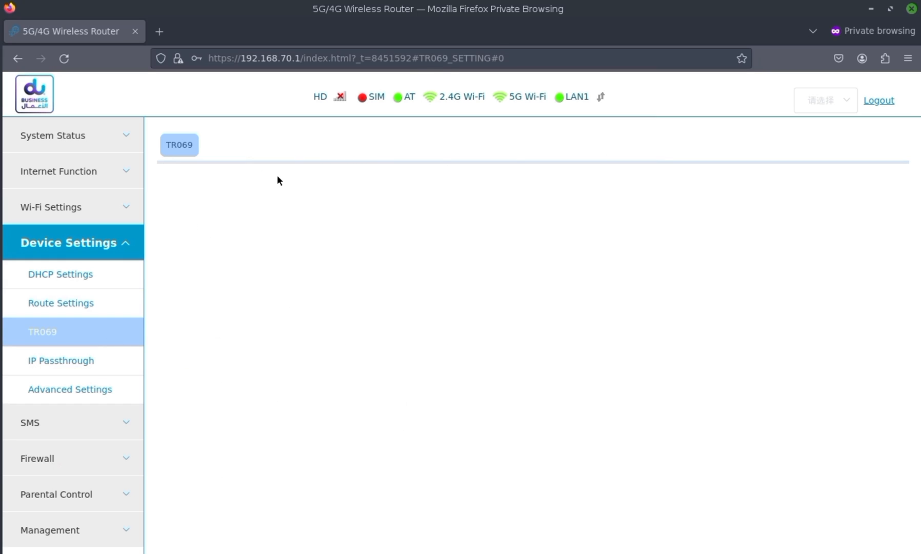
click(179, 145)
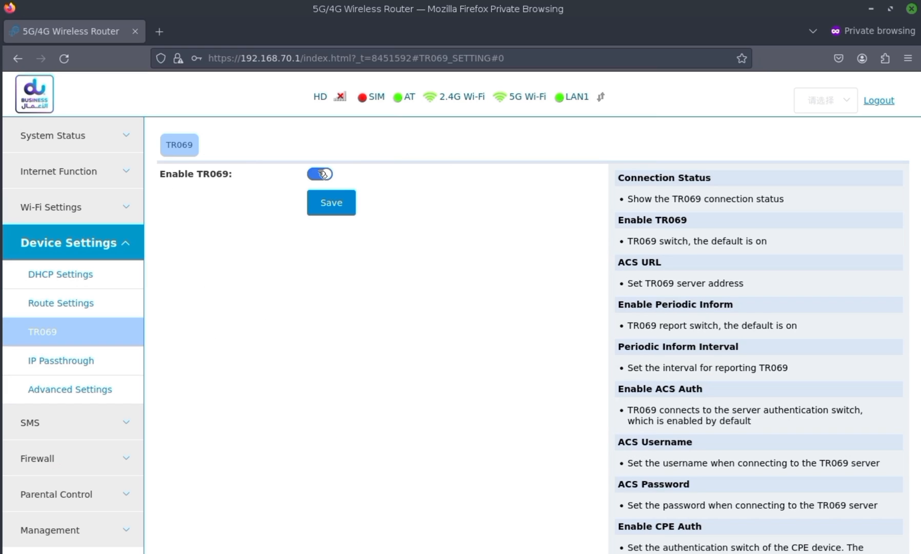
click(319, 174)
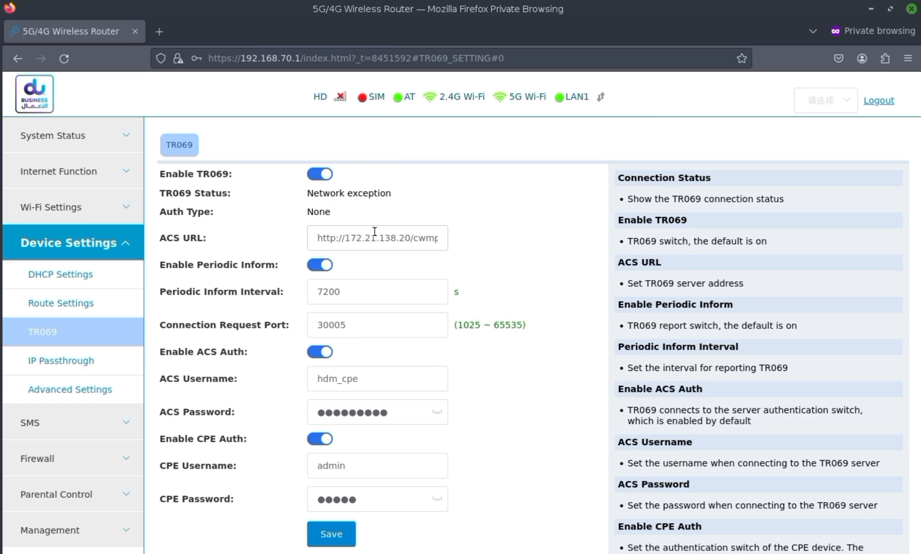
Switch TR069 off, save, and dismiss the success confirmation.
click(319, 174)
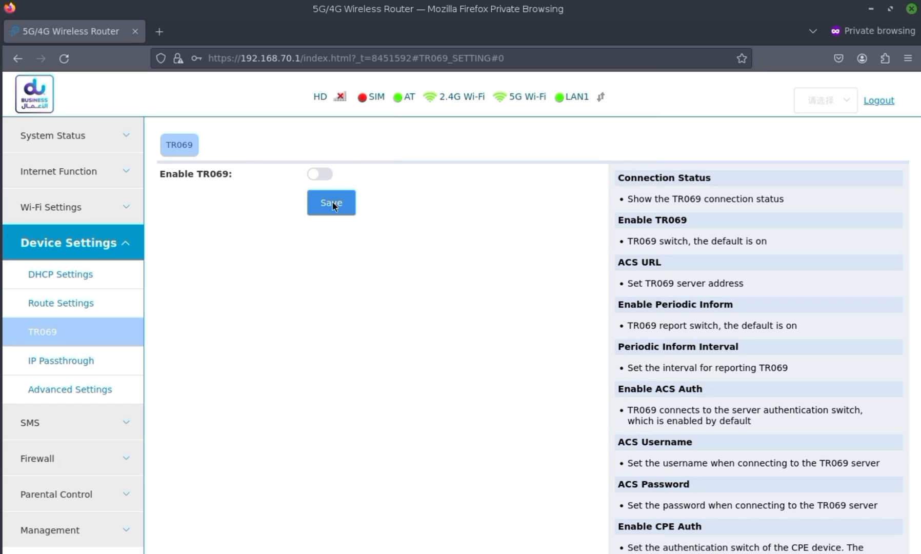
click(331, 203)
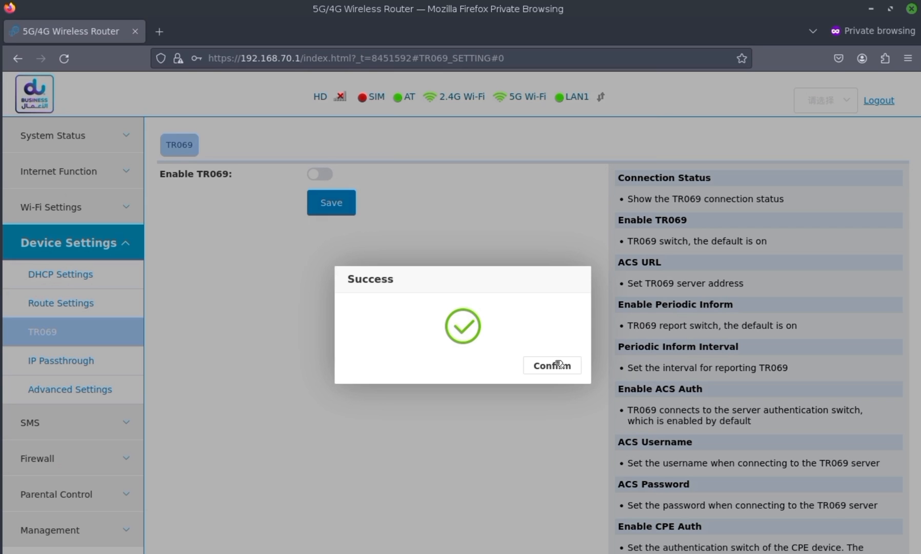
click(551, 365)
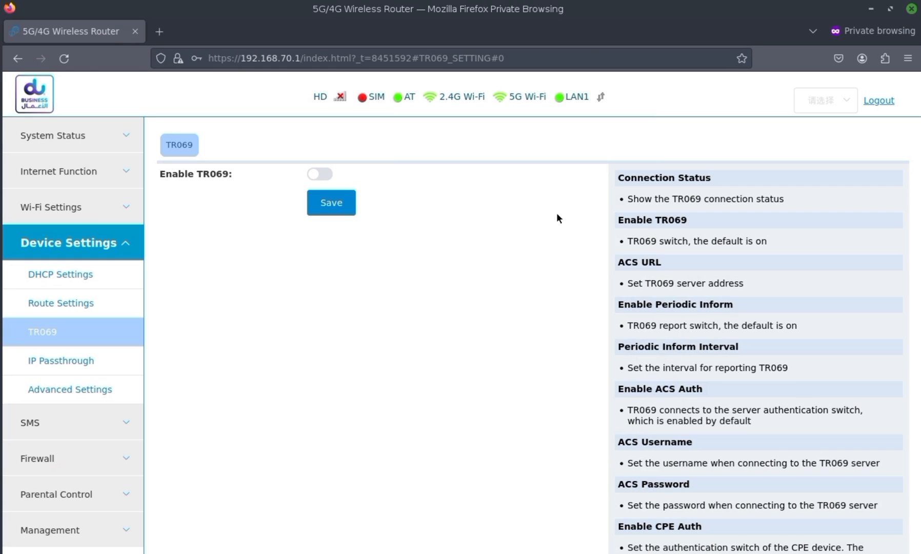
mouse_move(471, 272)
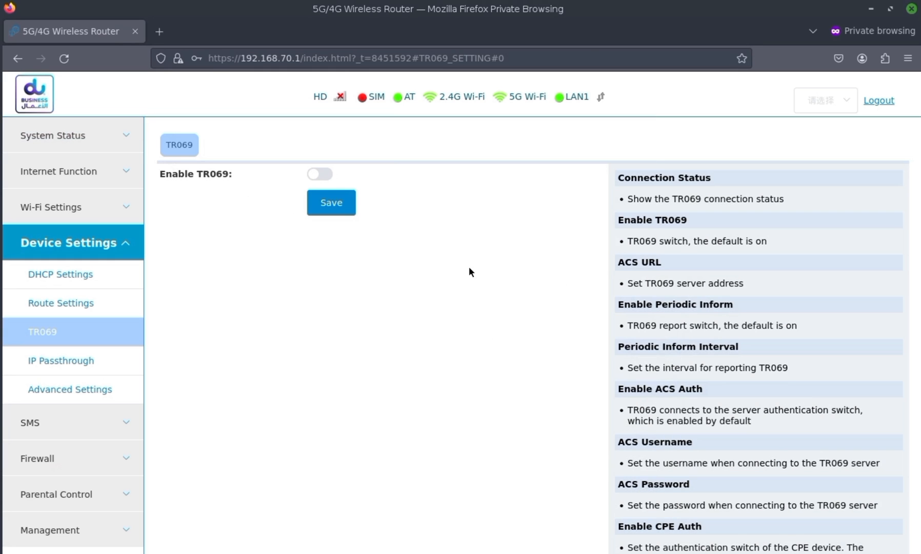
mouse_move(180, 145)
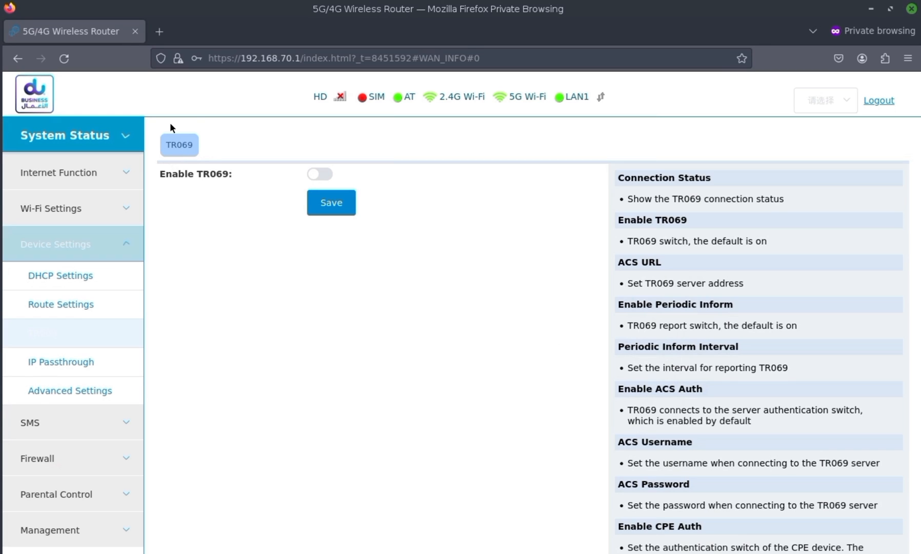
Open System Status > WAN Information to view the mobile network details.
click(62, 135)
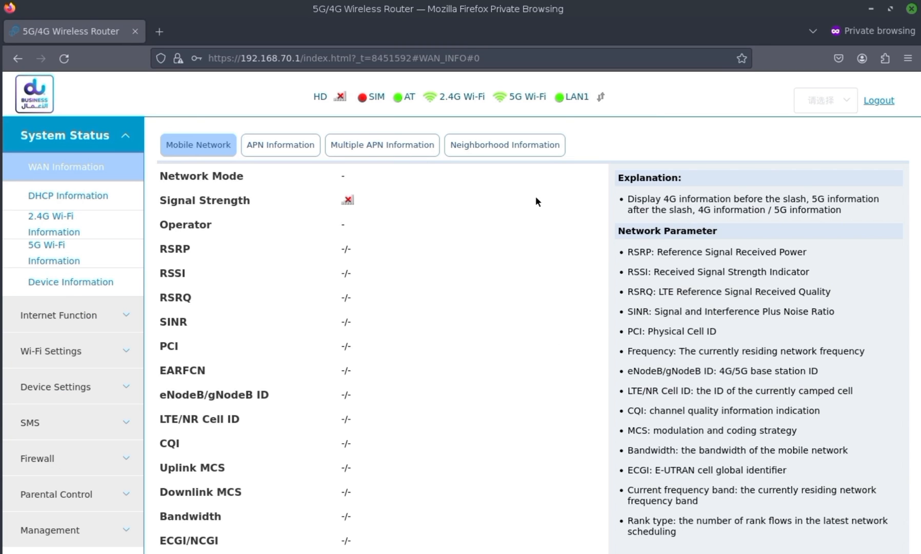